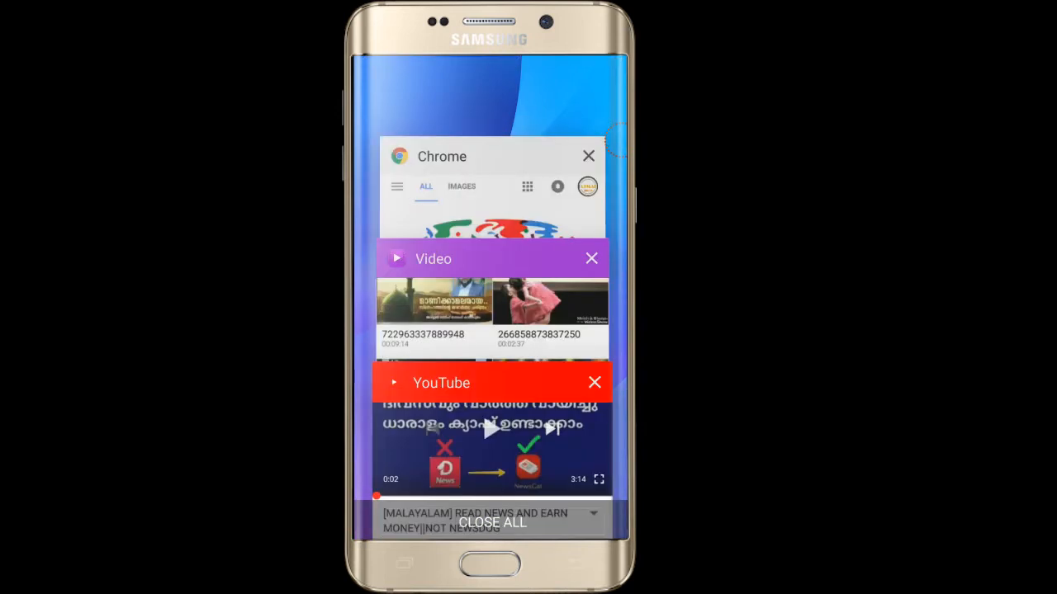
Bring the Malayalam news-earning YouTube video back and subscribe to its channel
click(492, 383)
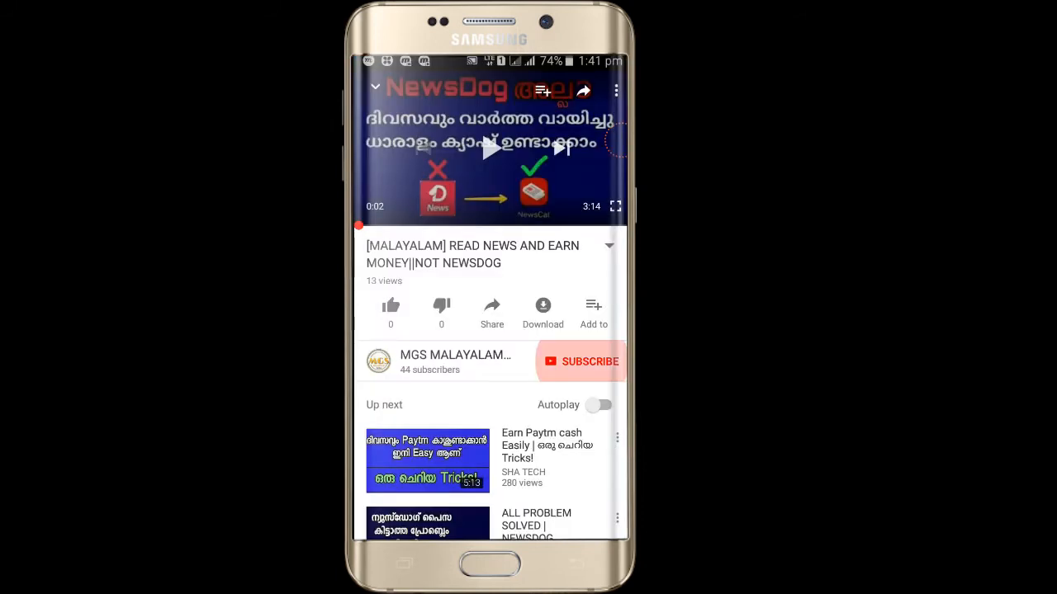
click(581, 361)
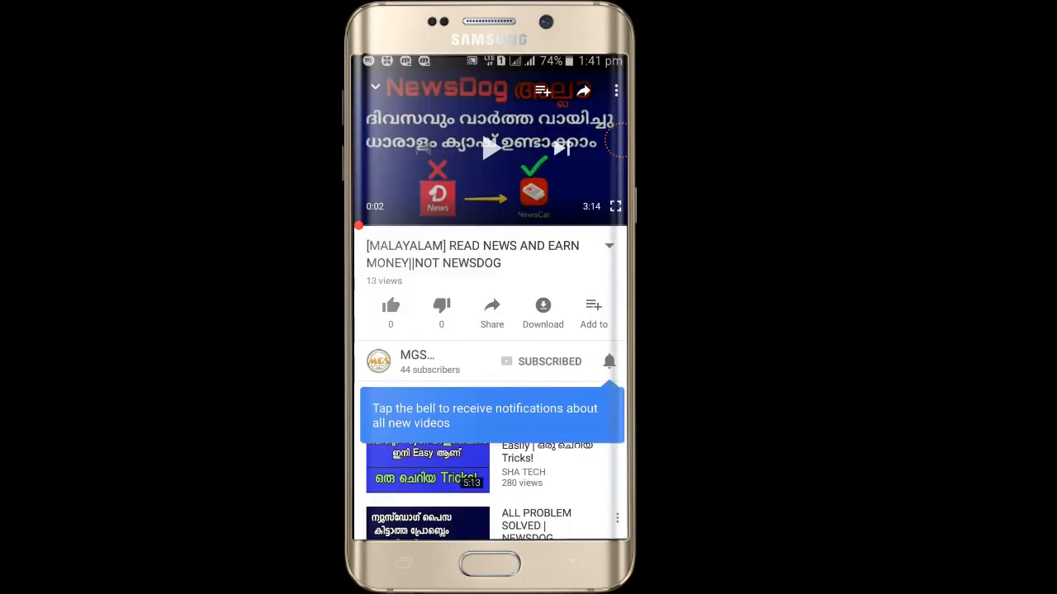
click(609, 360)
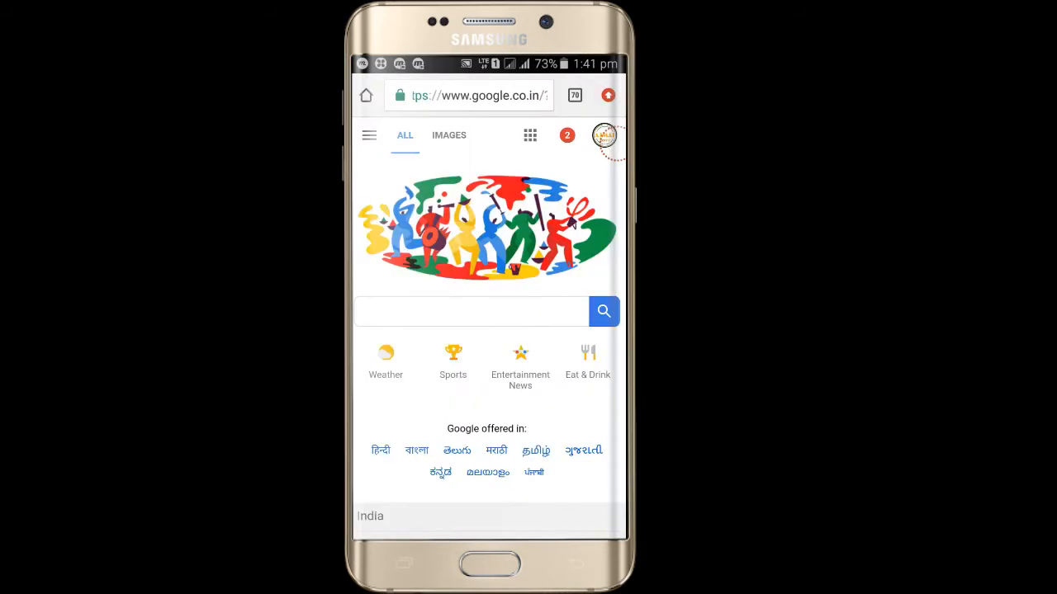
Activate the Google search box to begin typing a new query
click(470, 311)
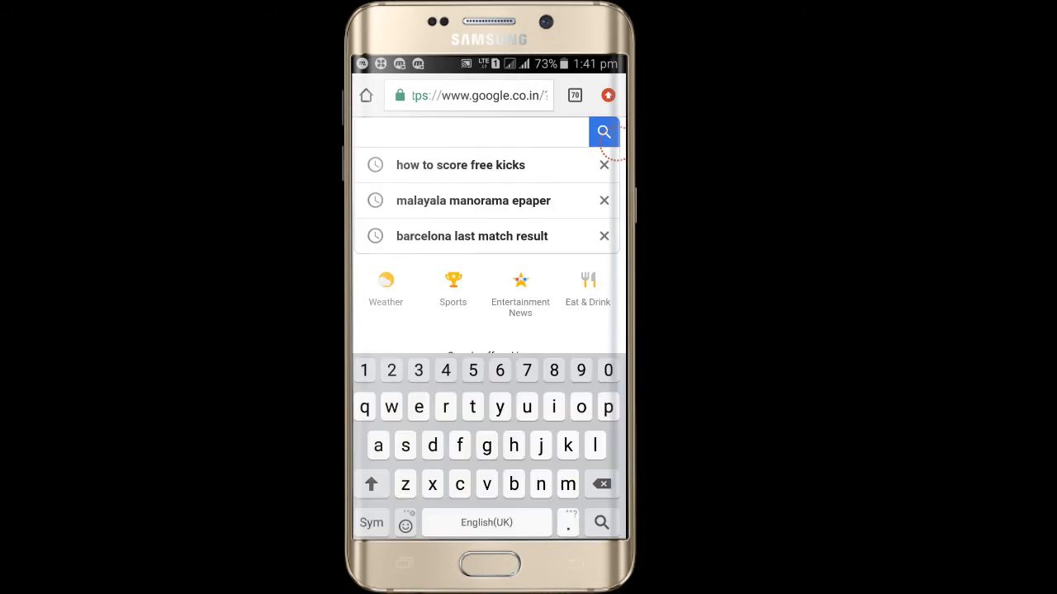
click(472, 132)
text(https://www.photopea.com)
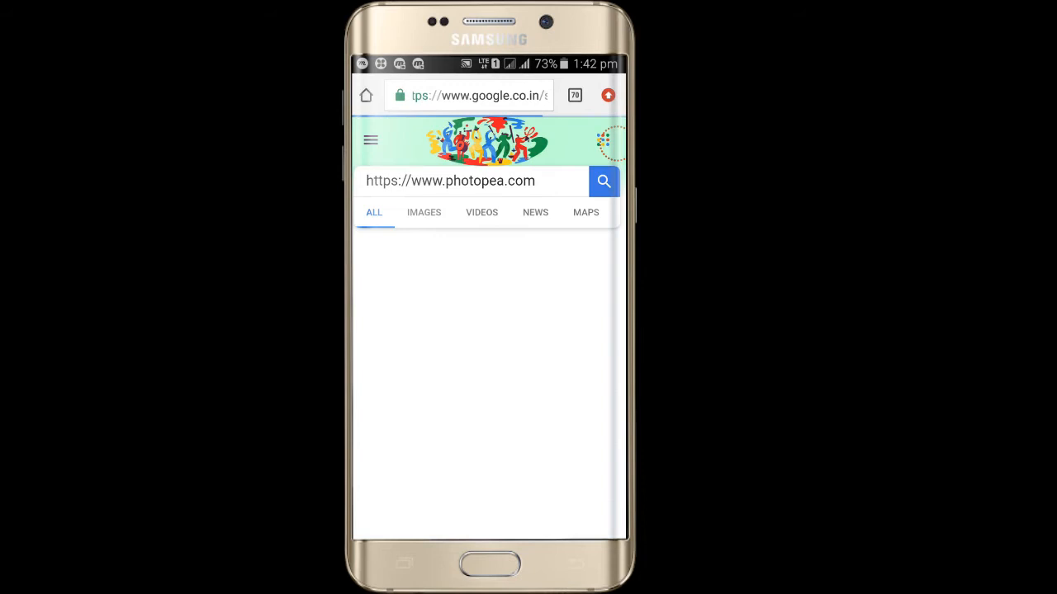
click(604, 180)
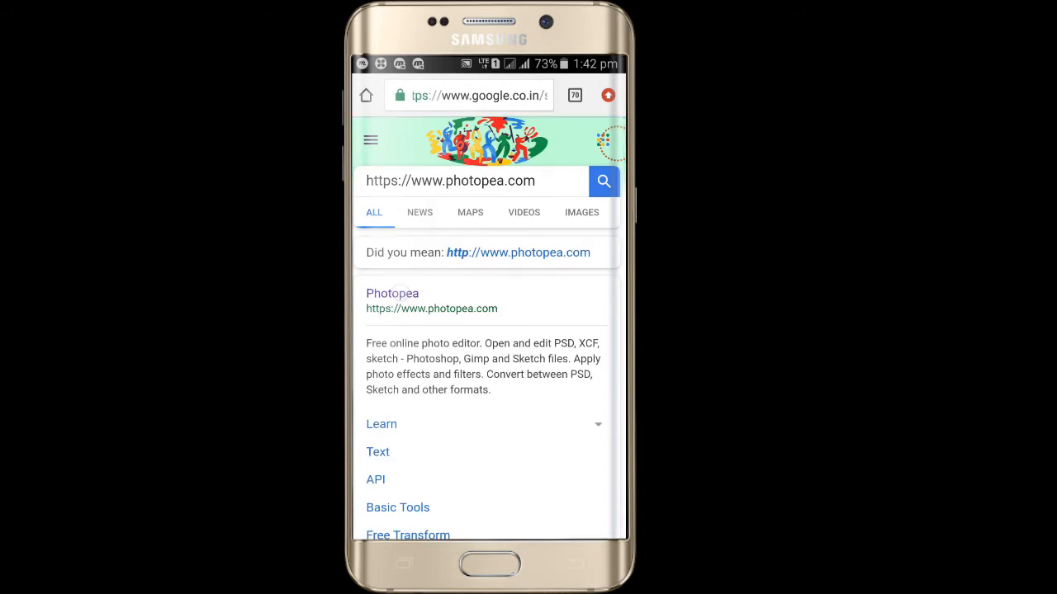
click(449, 180)
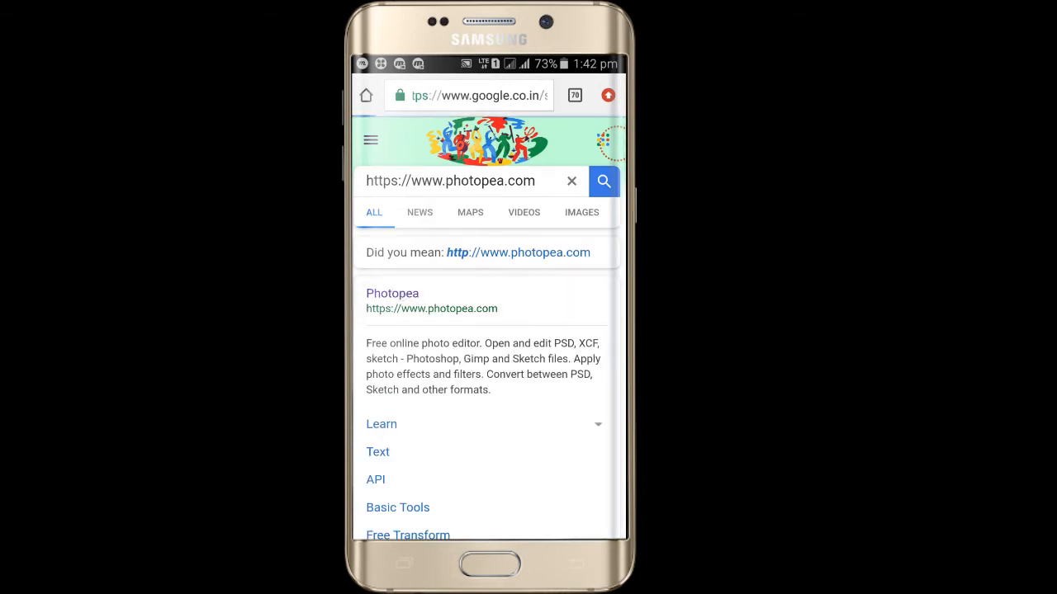
click(393, 294)
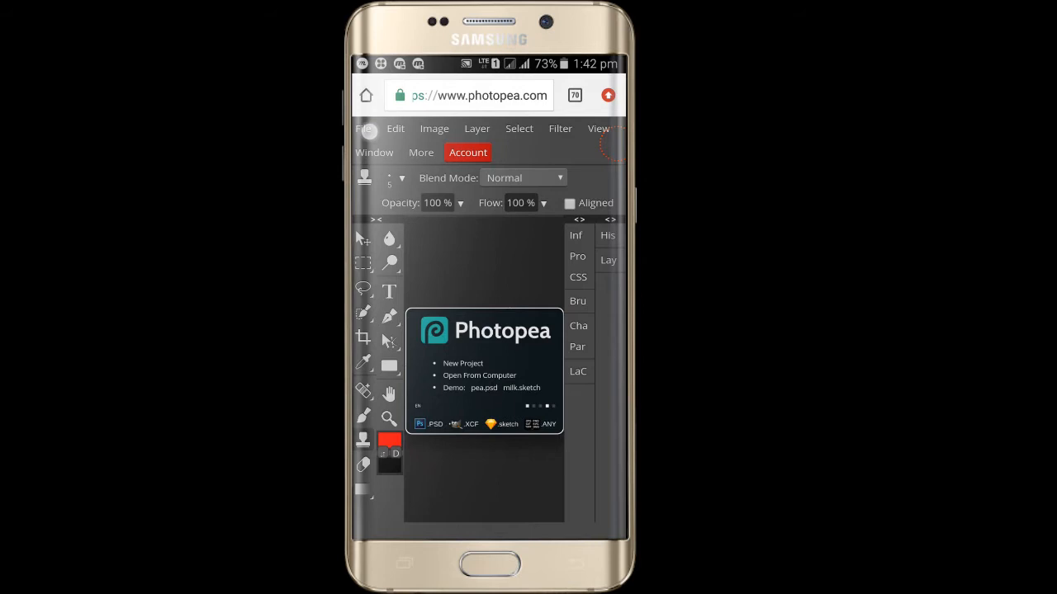
Create a new 600x400 project with a white background from the welcome screen
click(367, 129)
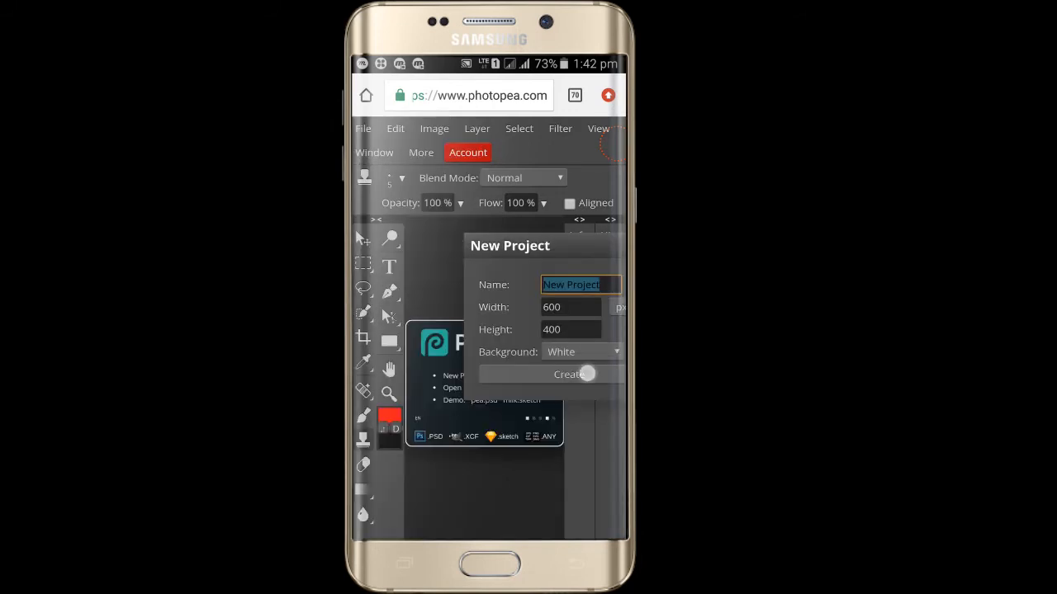
click(568, 373)
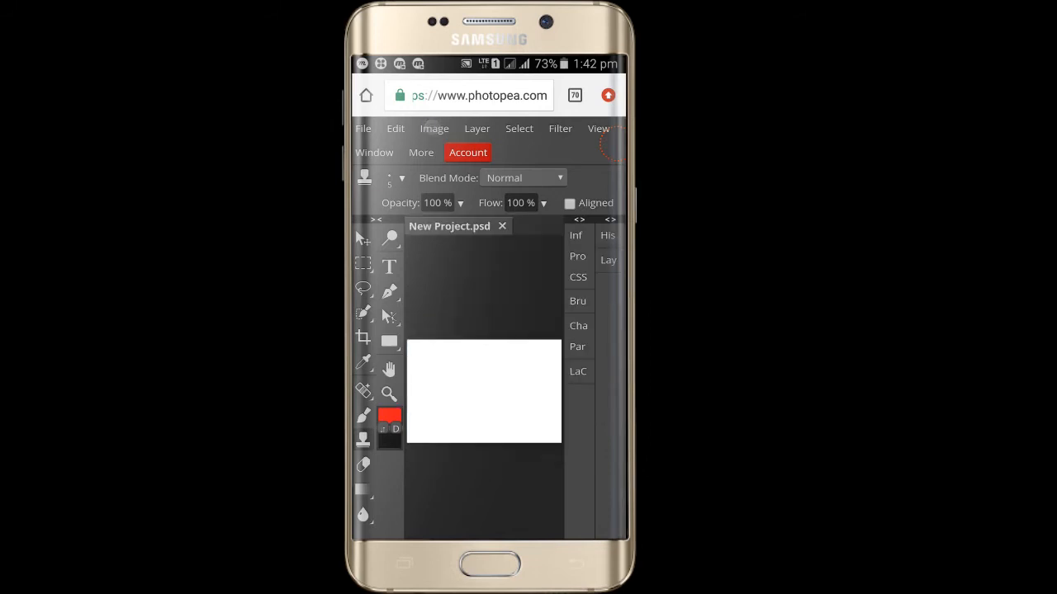
Browse the Image, Edit and File menus of the new project in turn
click(434, 129)
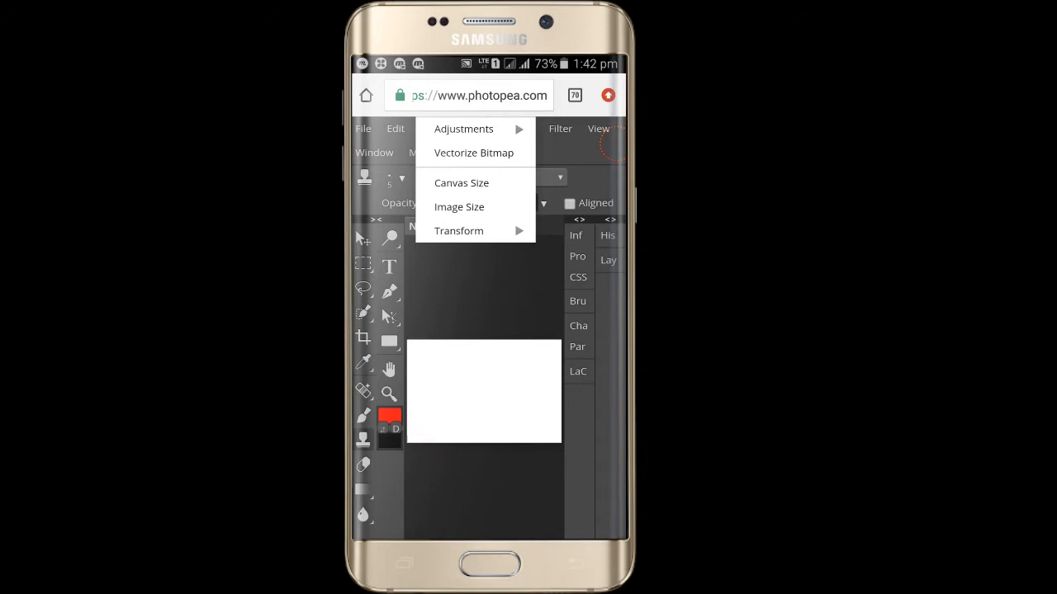
click(397, 129)
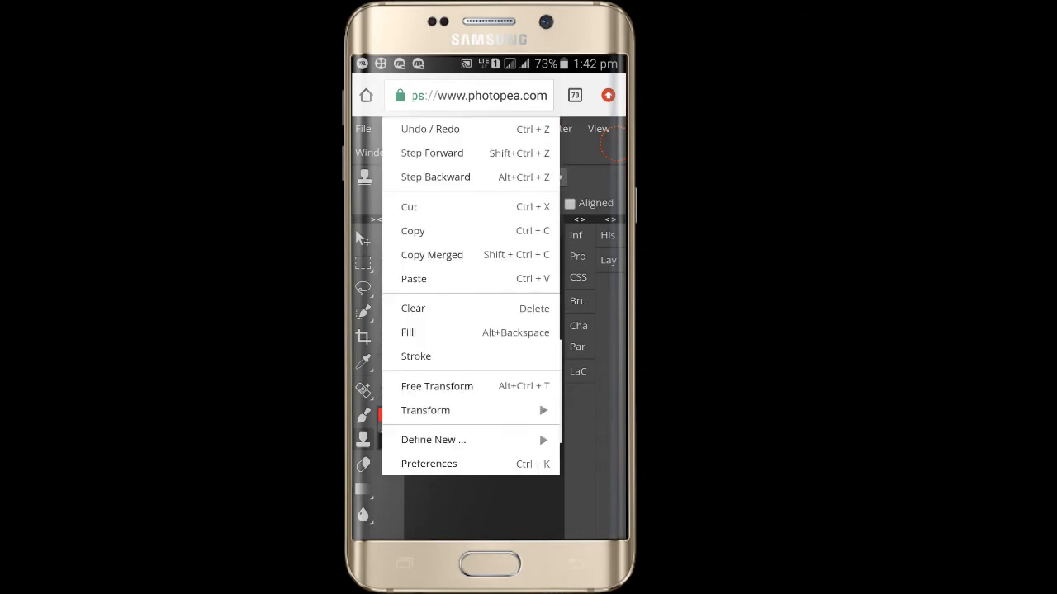
click(363, 129)
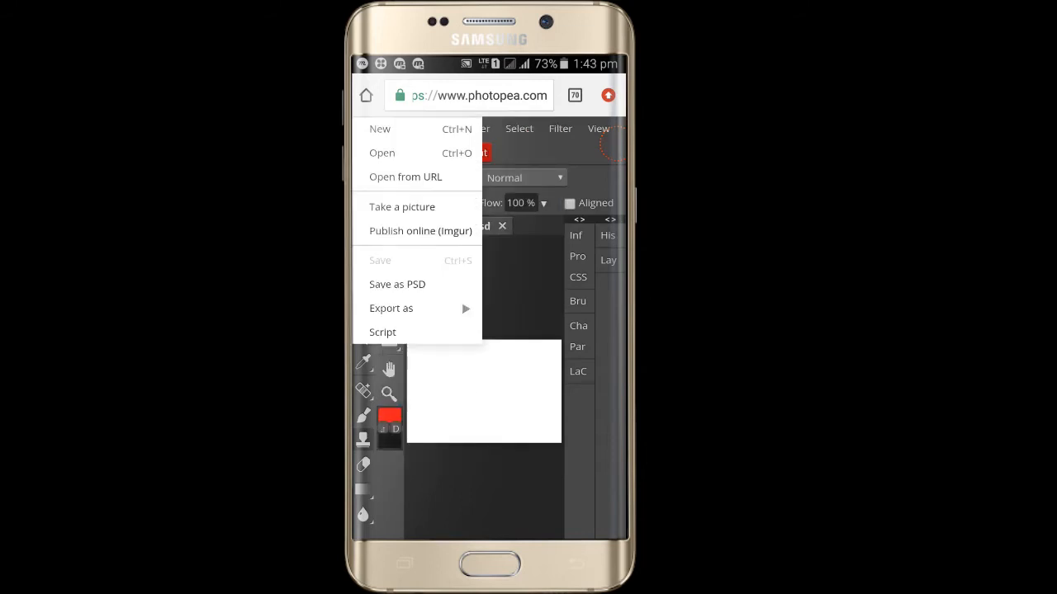